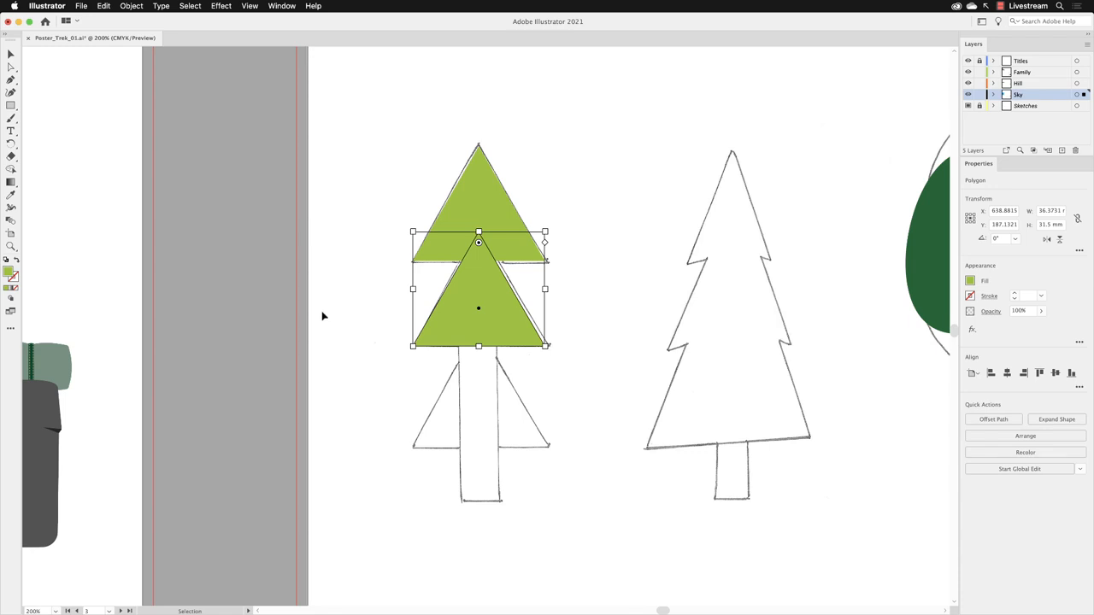
mouse_move(468, 315)
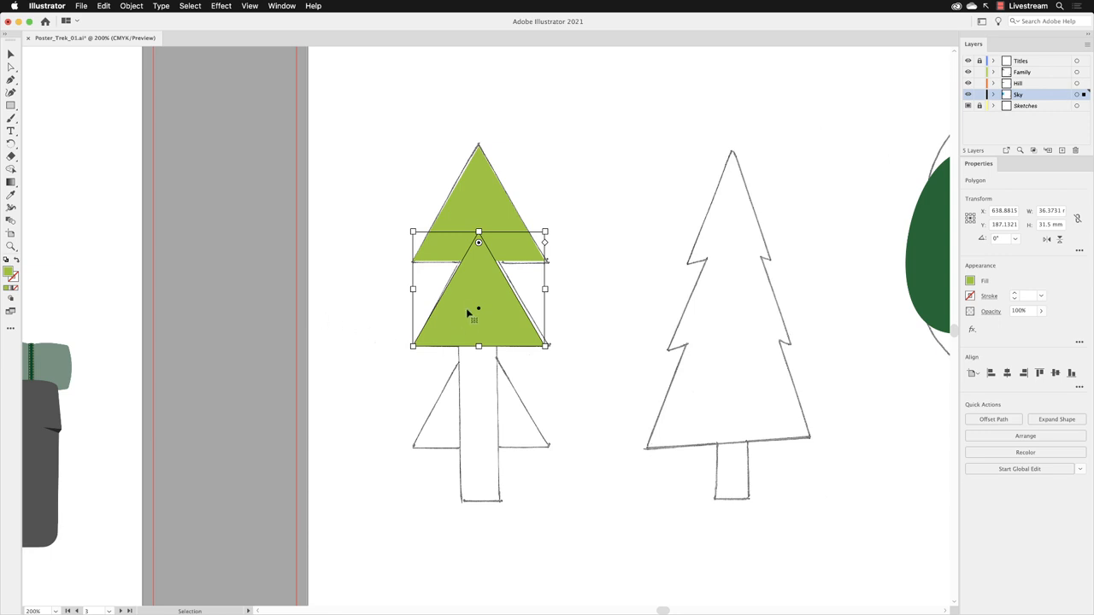
mouse_move(482, 287)
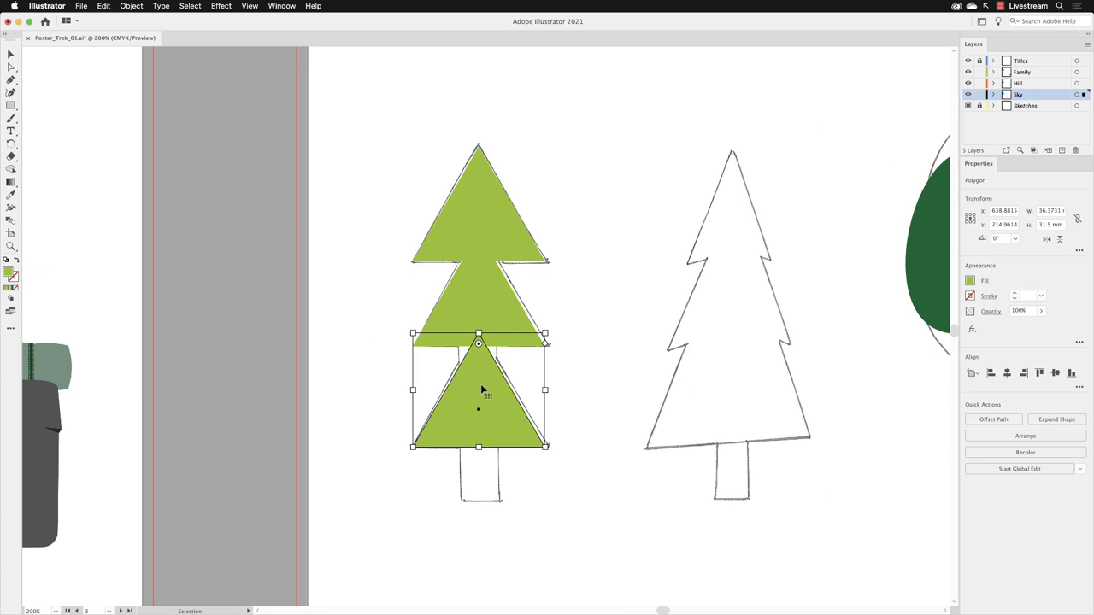
Deselect to reveal the three stacked green triangles over the sketched tree.
left_click(355, 342)
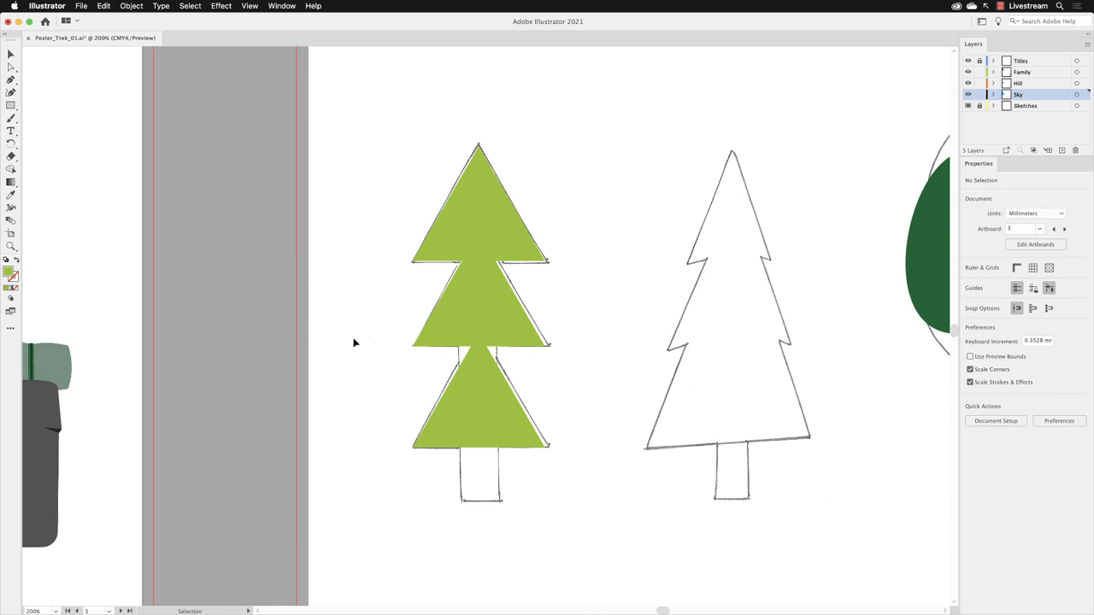